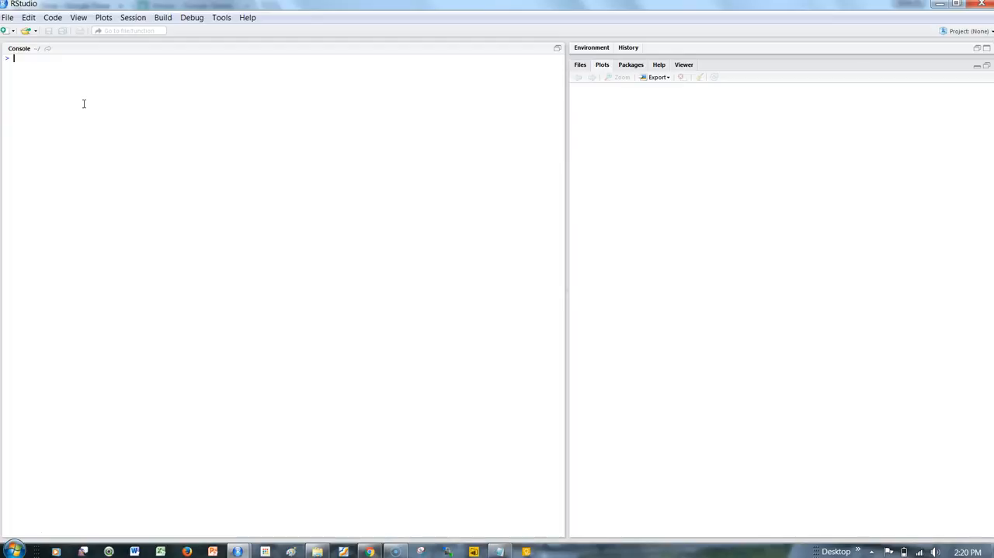
# Print the full 150-row iris data frame in the console
pyautogui.write('iris')
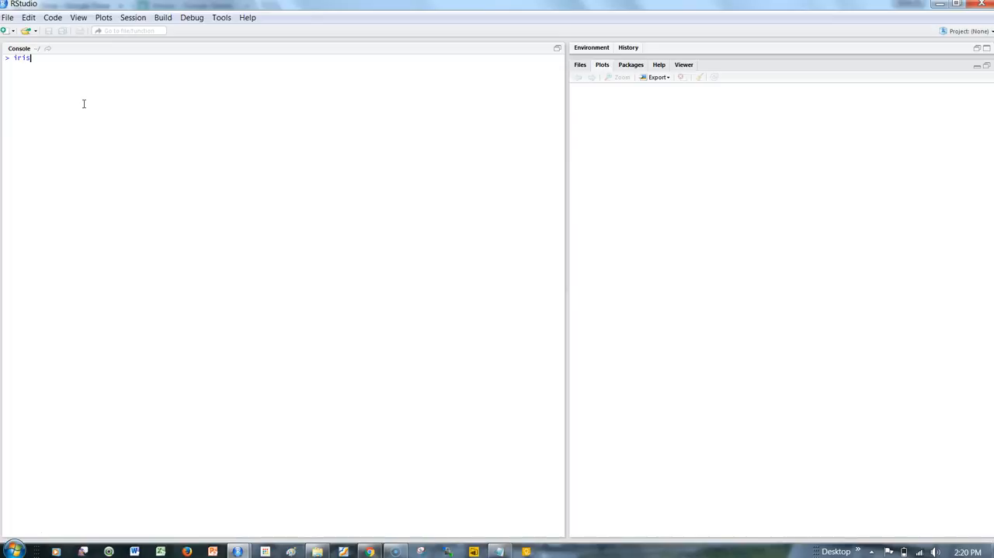
pyautogui.press('Return')
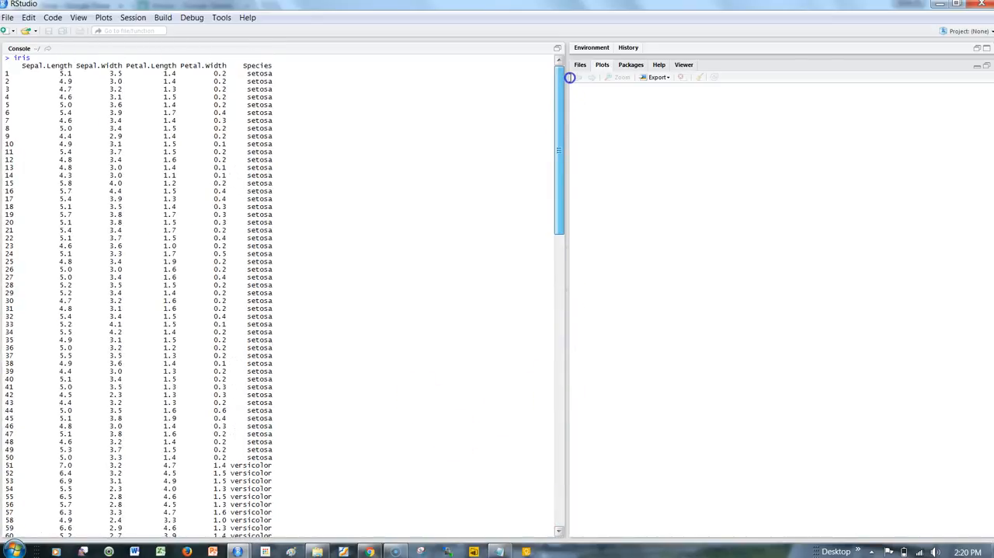
pyautogui.doubleClick(258, 66)
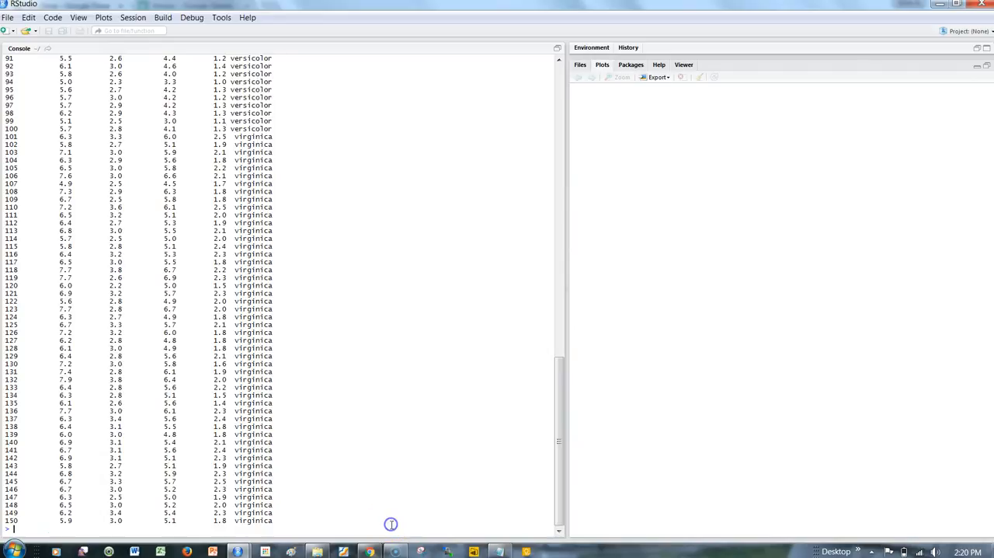
pyautogui.moveTo(178, 217)
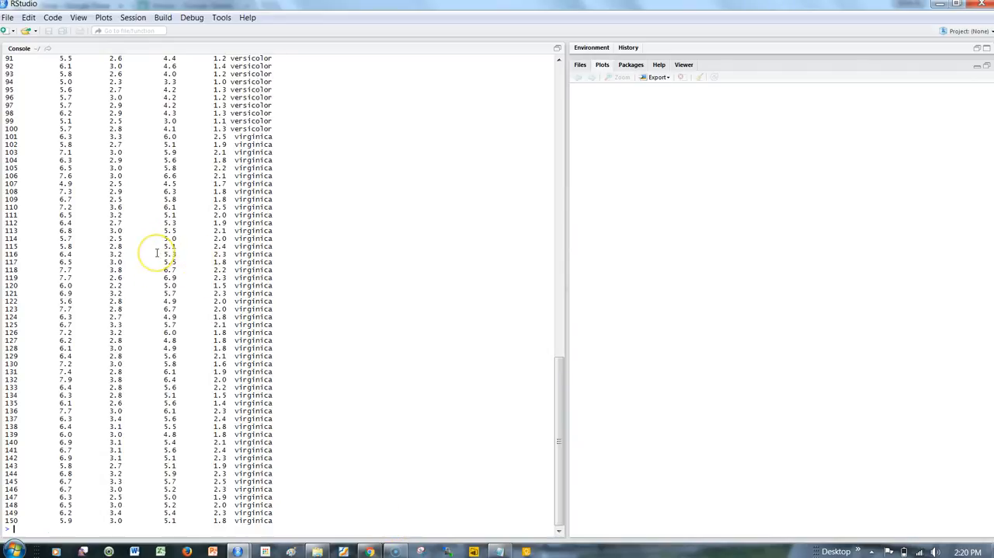
# Write the iris data frame to iris.csv with write.csv(iris, "iris.csv")
pyautogui.write('write')
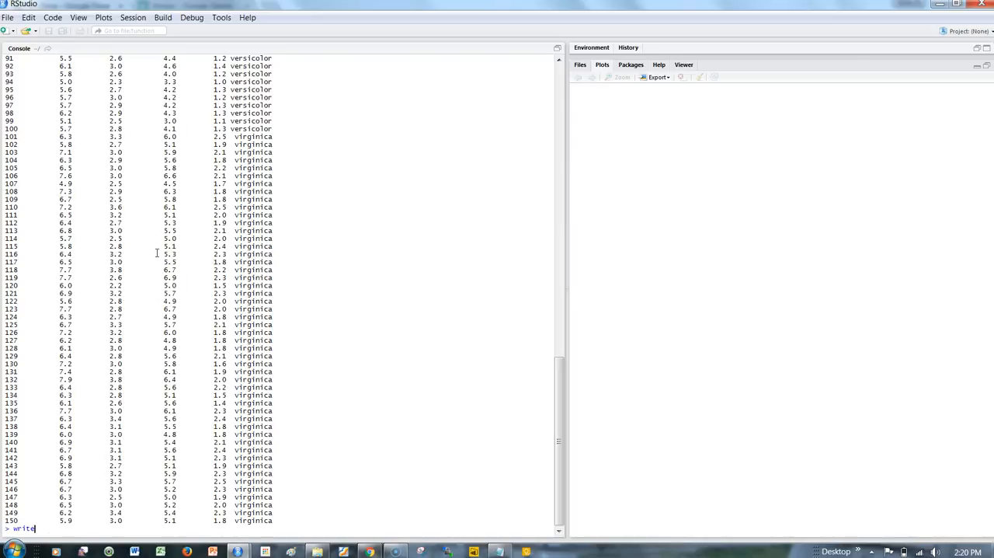
pyautogui.write('.csv')
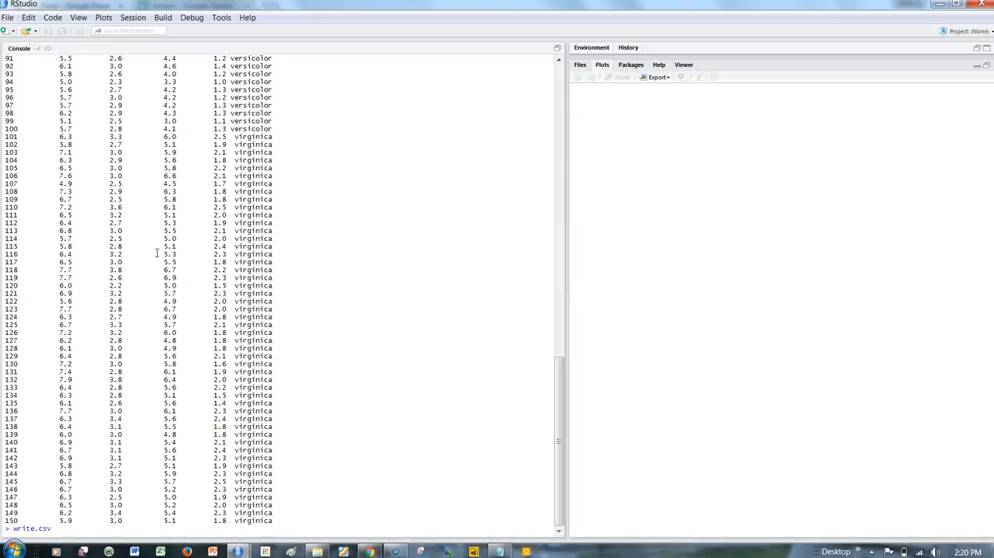
pyautogui.write('(')
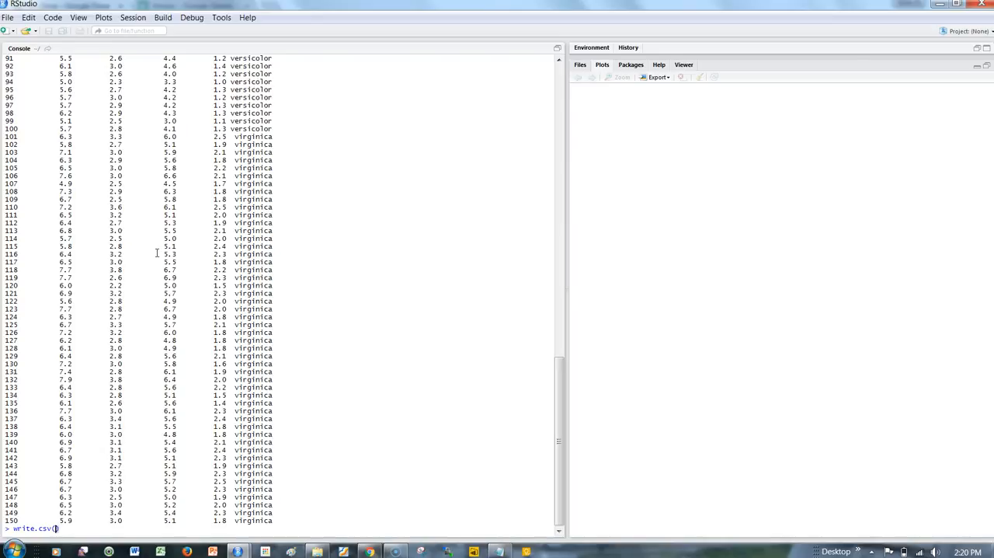
pyautogui.write('iris,')
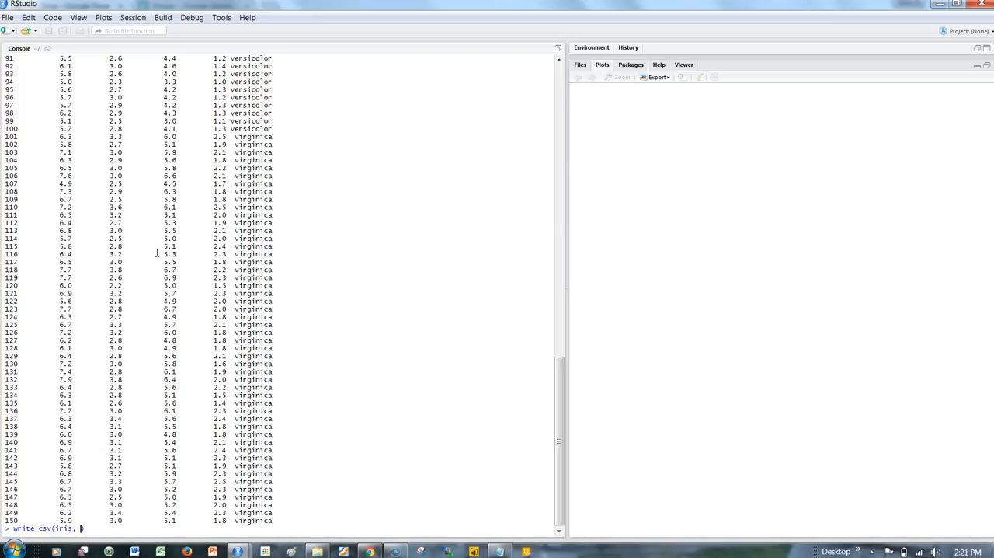
pyautogui.write('"')
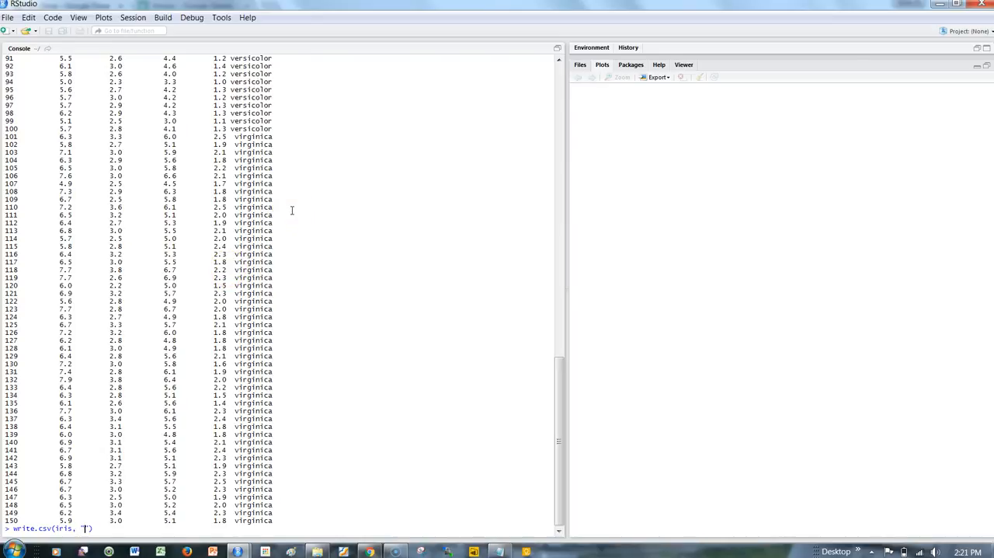
pyautogui.write('iris.csv')
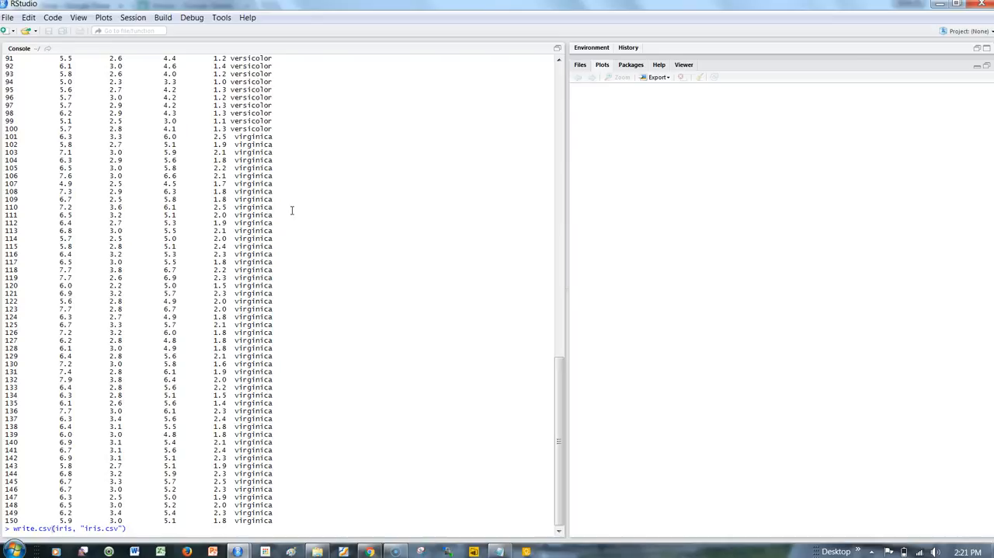
pyautogui.scroll(-3)
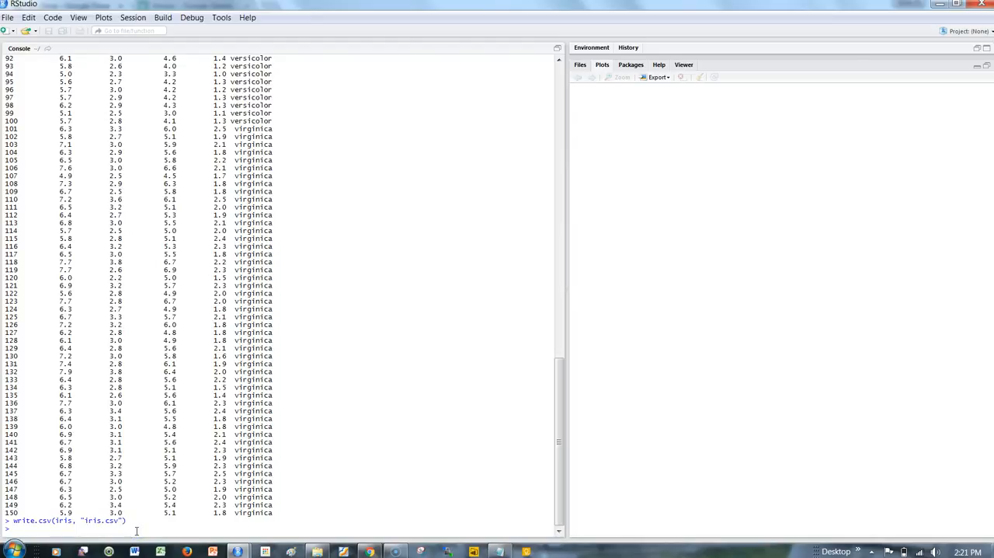
# Report the current working directory (Documents) with getwd()
pyautogui.write('getwd')
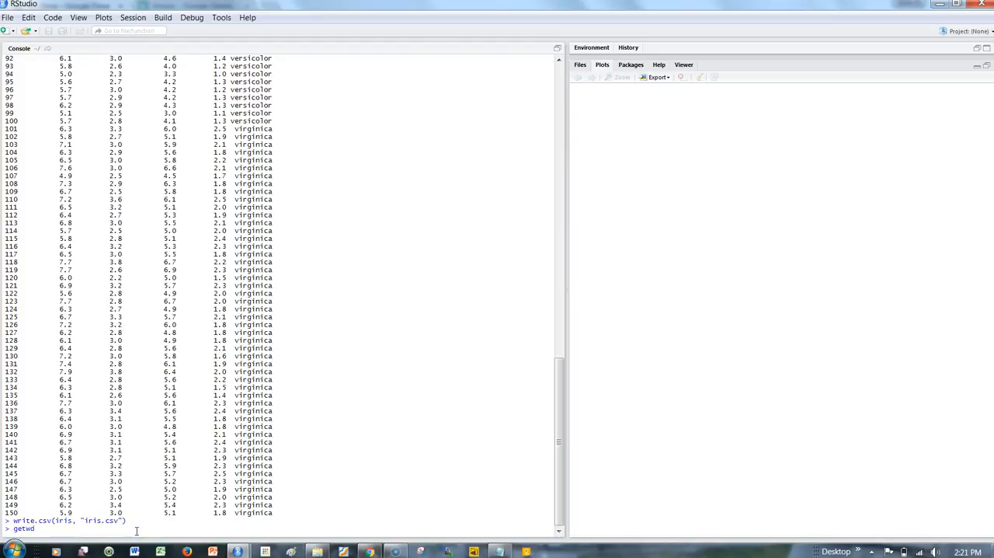
pyautogui.press('Return')
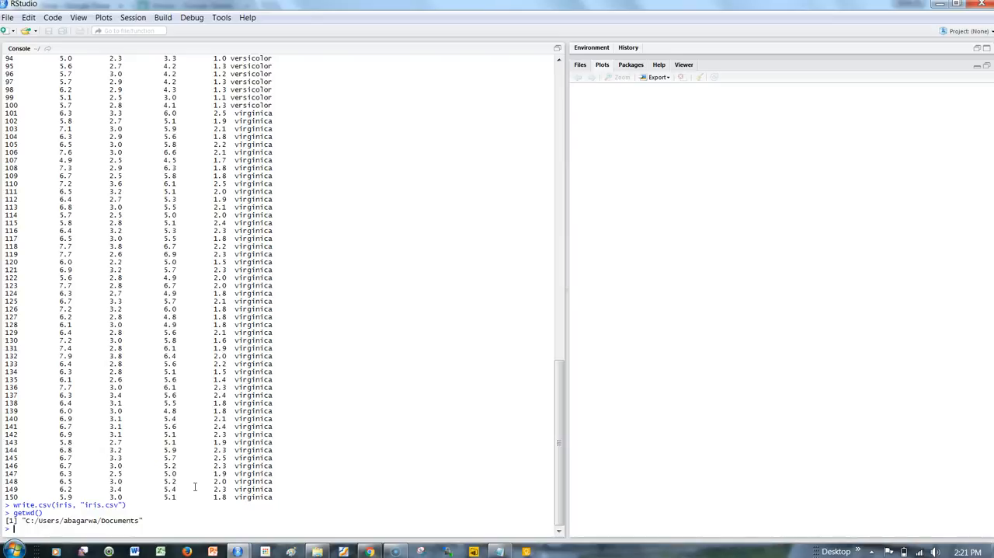
# Upload iris.csv to Google Drive as a Google Sheet via gs_iris <- gs_upload("iris.csv")
pyautogui.write('gs')
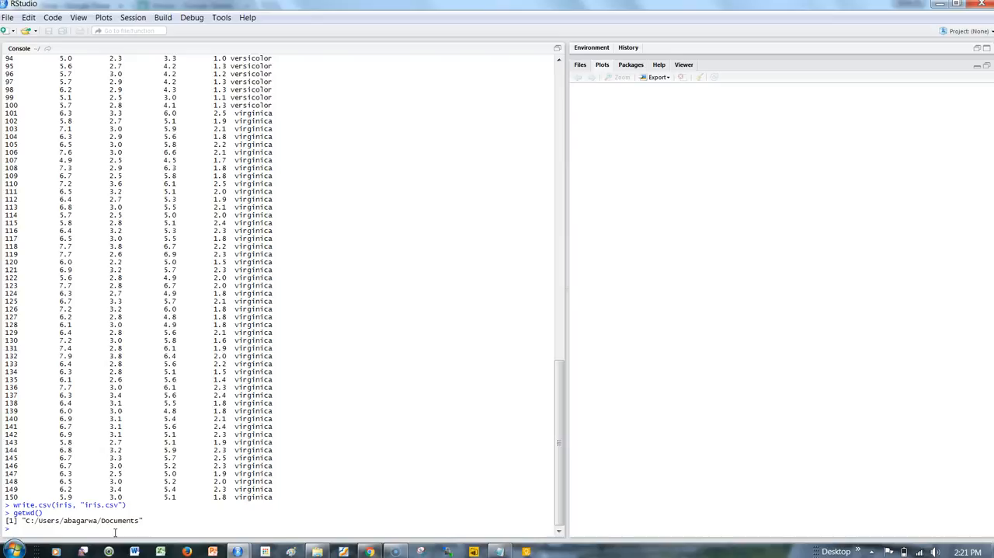
pyautogui.write('gs_iri')
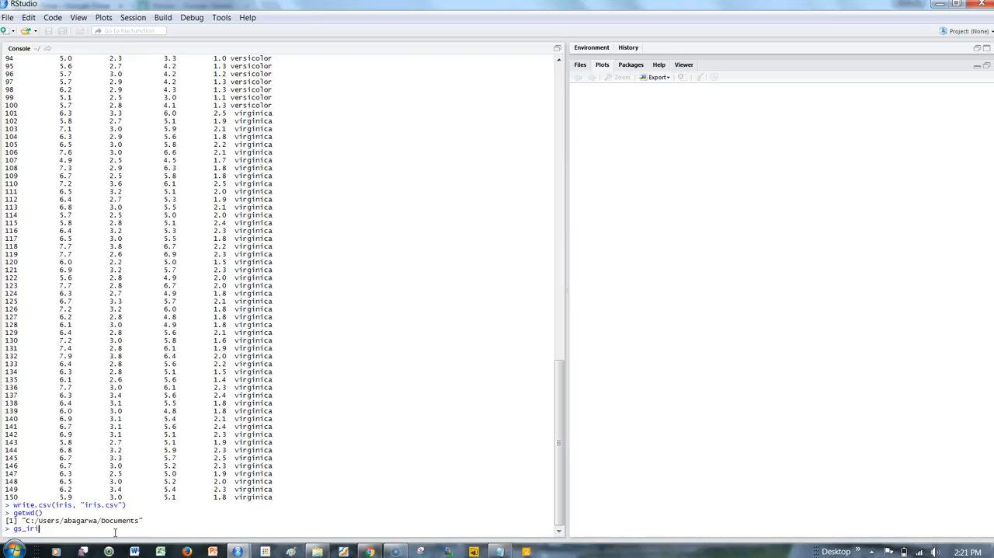
pyautogui.write('<-')
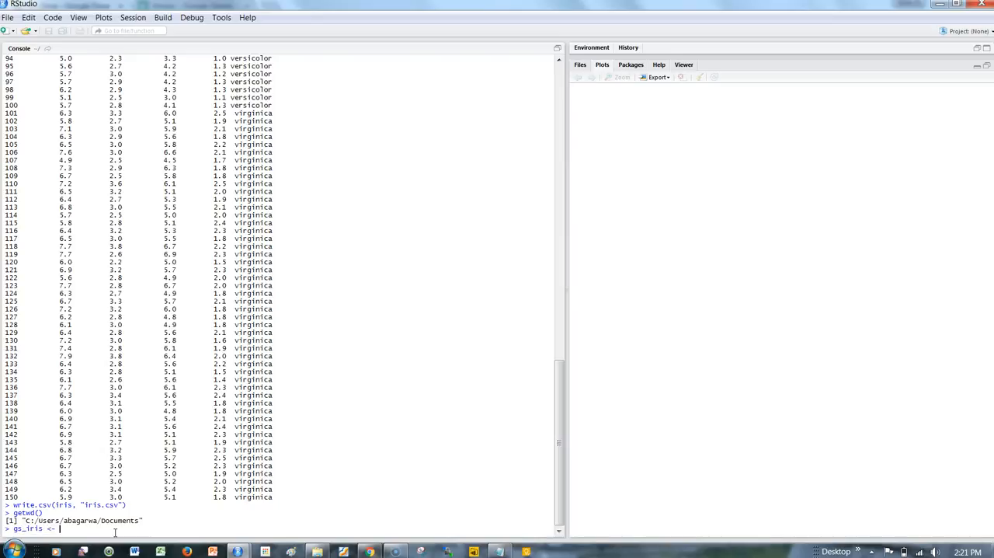
pyautogui.write('gs_upload("iris.csv')
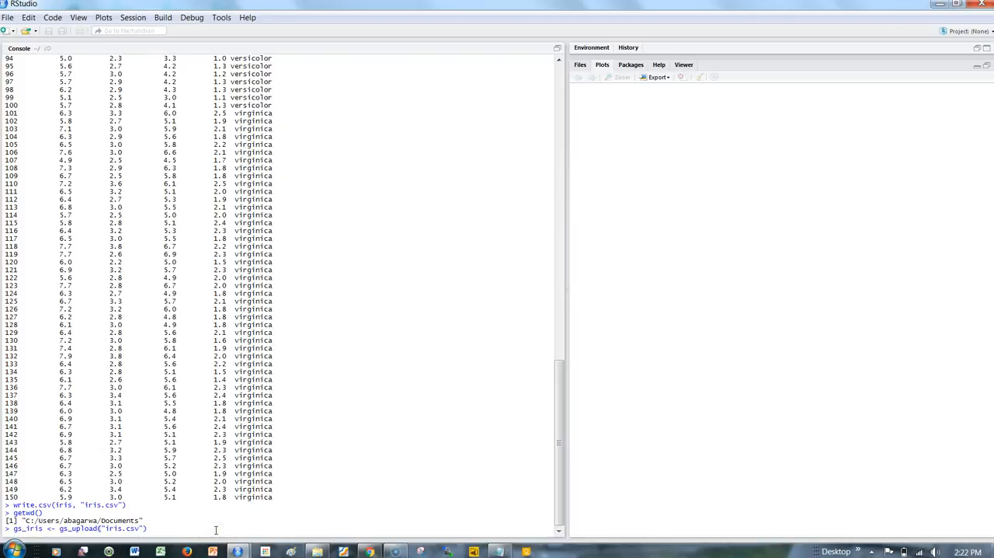
pyautogui.scroll(-3)
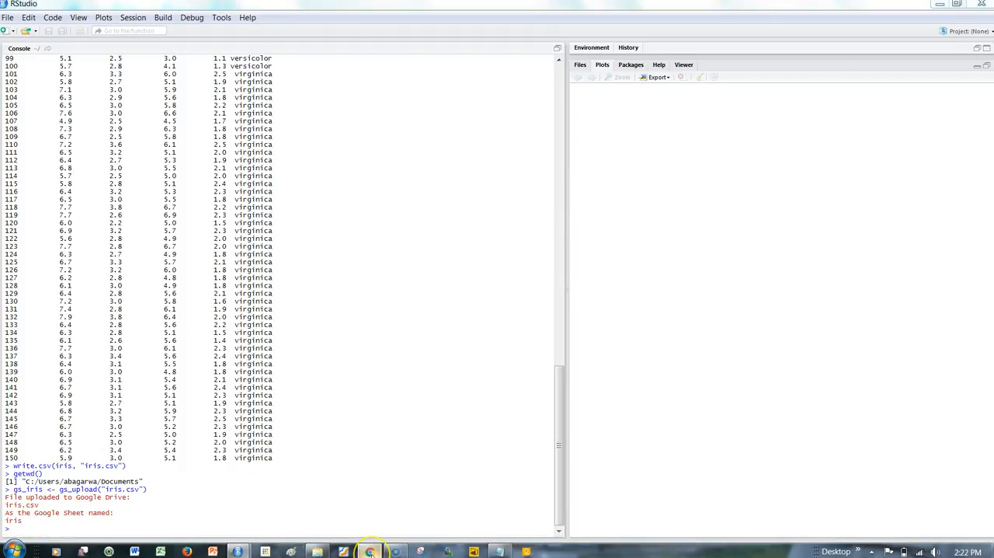
# Check the newly uploaded iris sheet in the My Drive file list
pyautogui.click(370, 550)
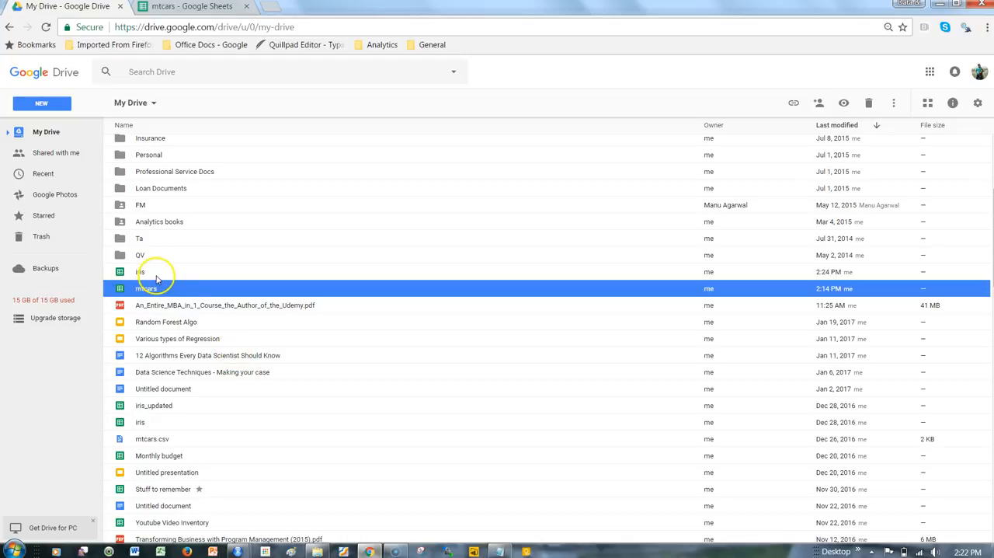
pyautogui.click(141, 272)
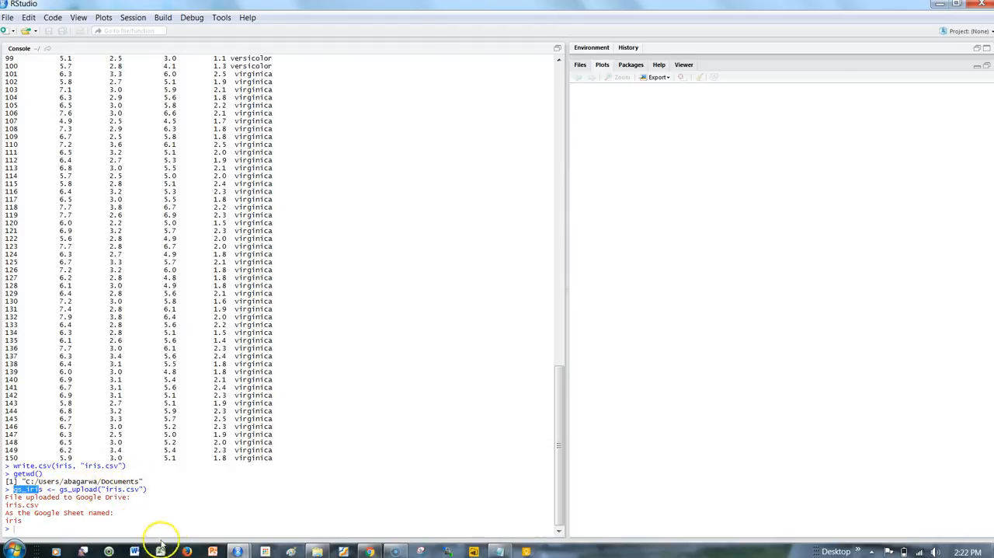
# Enter gs_iris at the console prompt to print the uploaded sheet's reference
pyautogui.write('g')
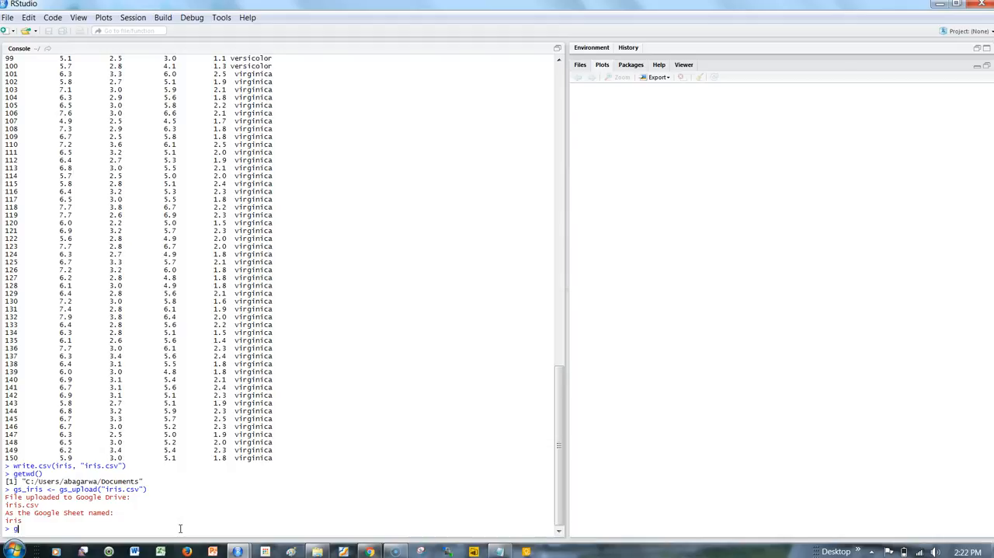
pyautogui.write('s_iris')
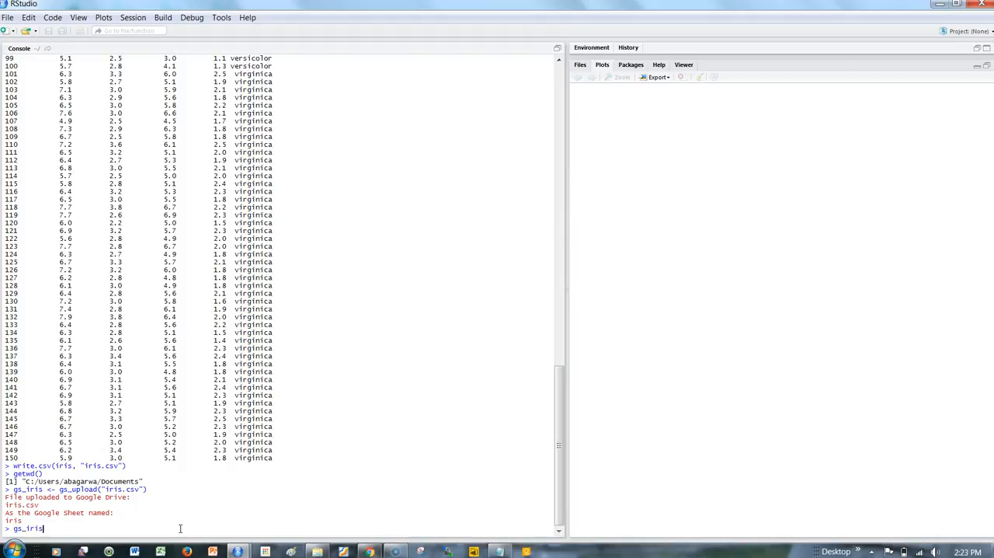